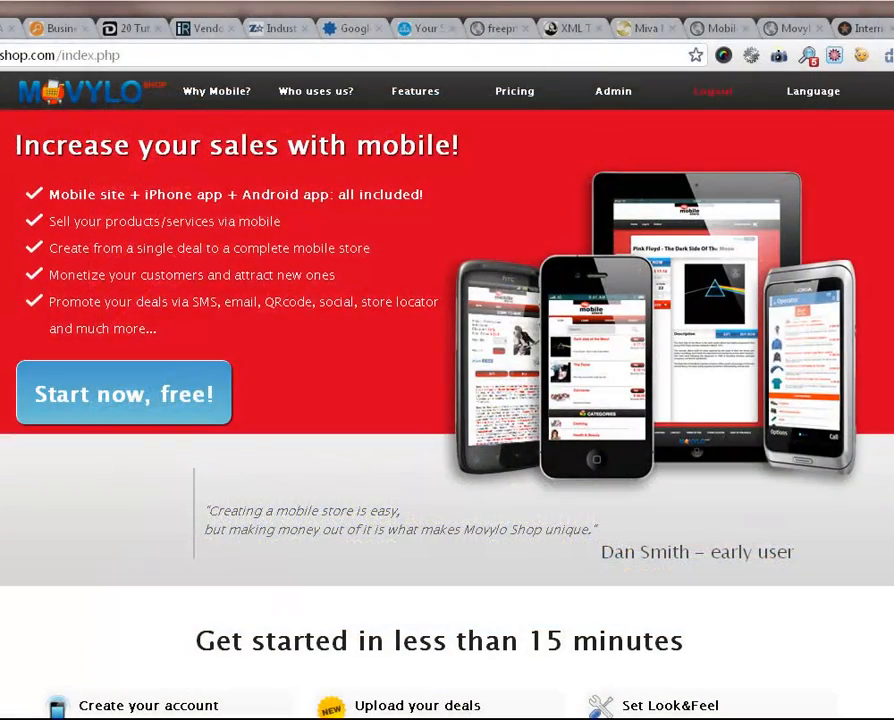
Step: Begin creating a free mobile store from the Movylo Shop homepage
{"action": "left_click", "coordinate": [124, 392]}
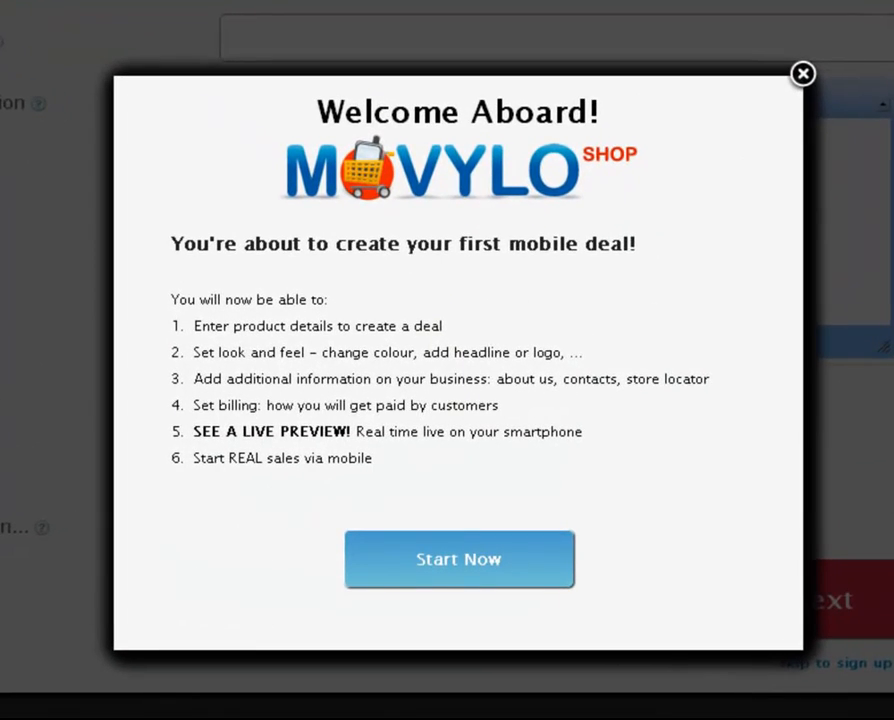
Step: Start the guided creation of the Dinner for Two deal at USD 89.00, 50% off
{"action": "left_click", "coordinate": [460, 558]}
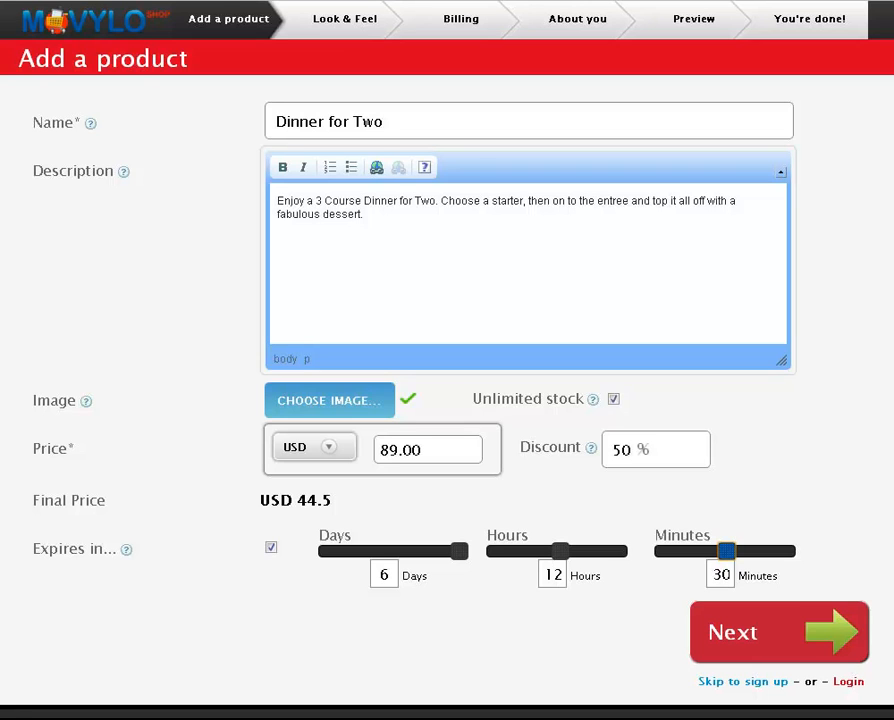
Step: Give the store the text logo 'Elegant Dining' and continue to billing options
{"action": "left_click", "coordinate": [780, 632]}
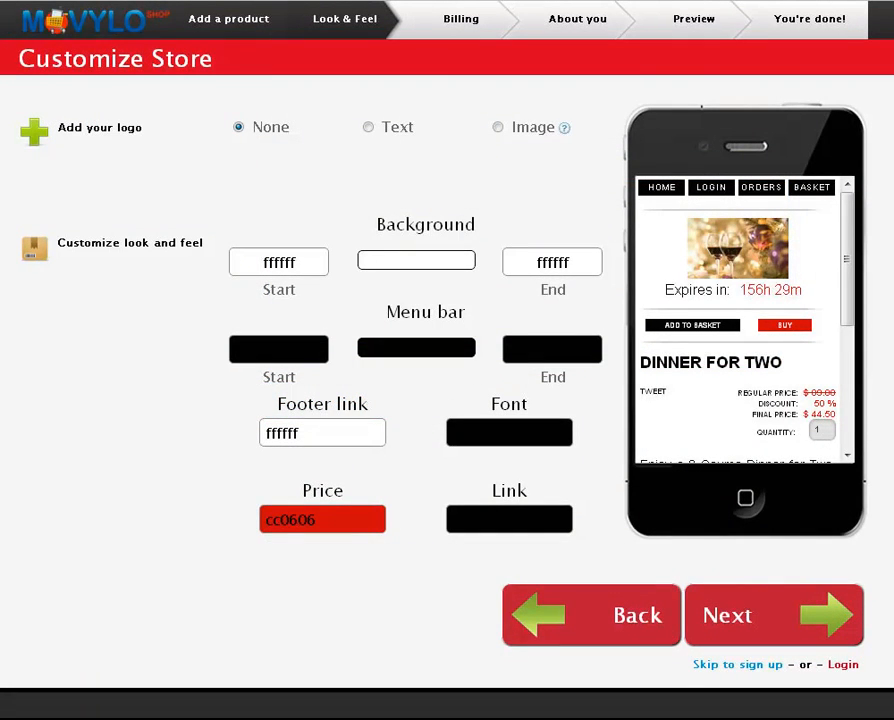
{"action": "type", "text": "Elegant Dining"}
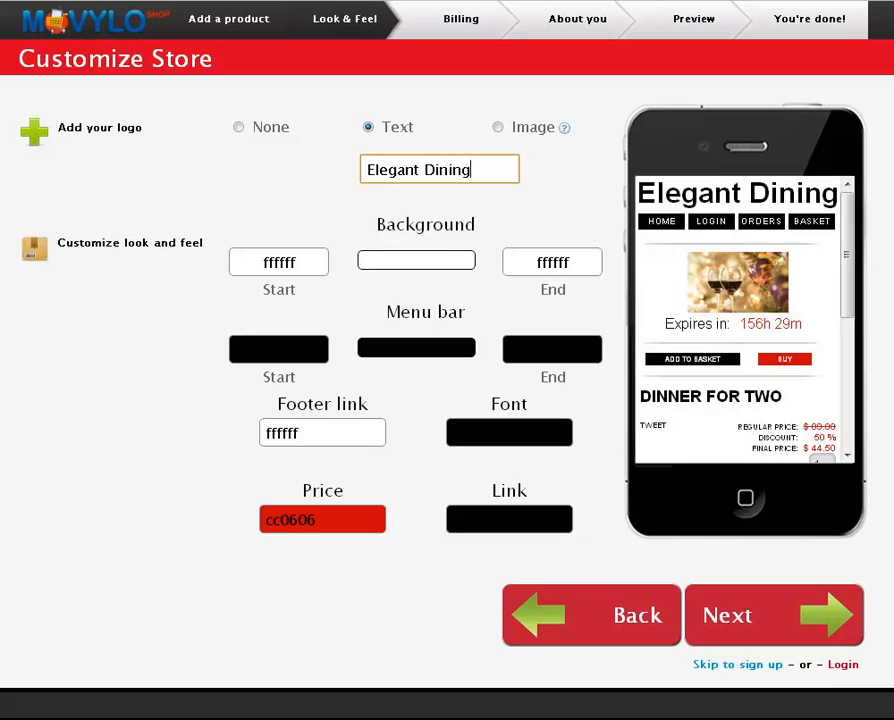
{"action": "left_click", "coordinate": [498, 128]}
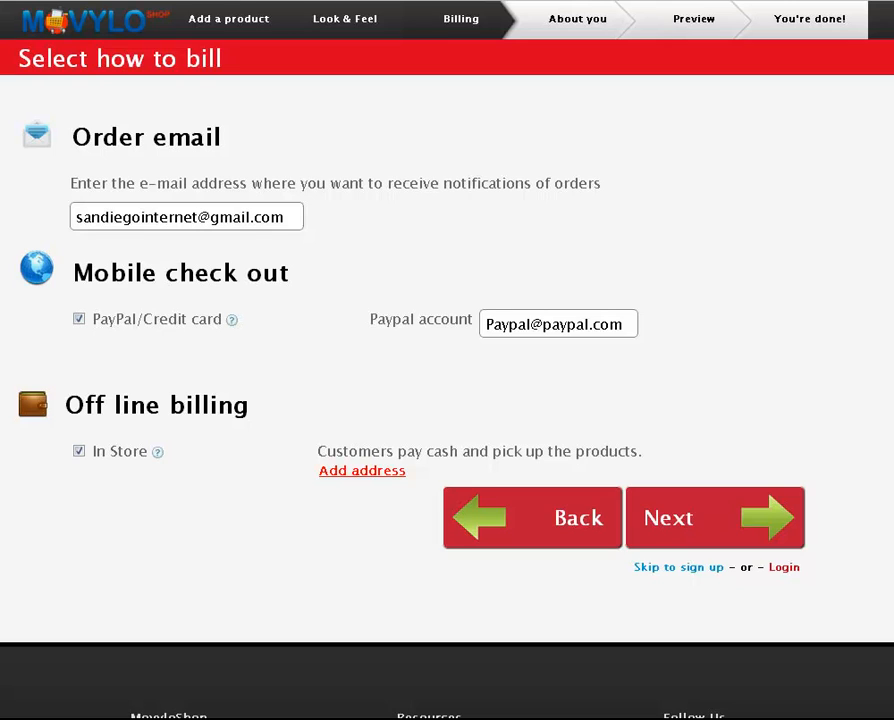
Step: Accept PayPal and in-store billing and complete the About Us business details
{"action": "left_click", "coordinate": [714, 516]}
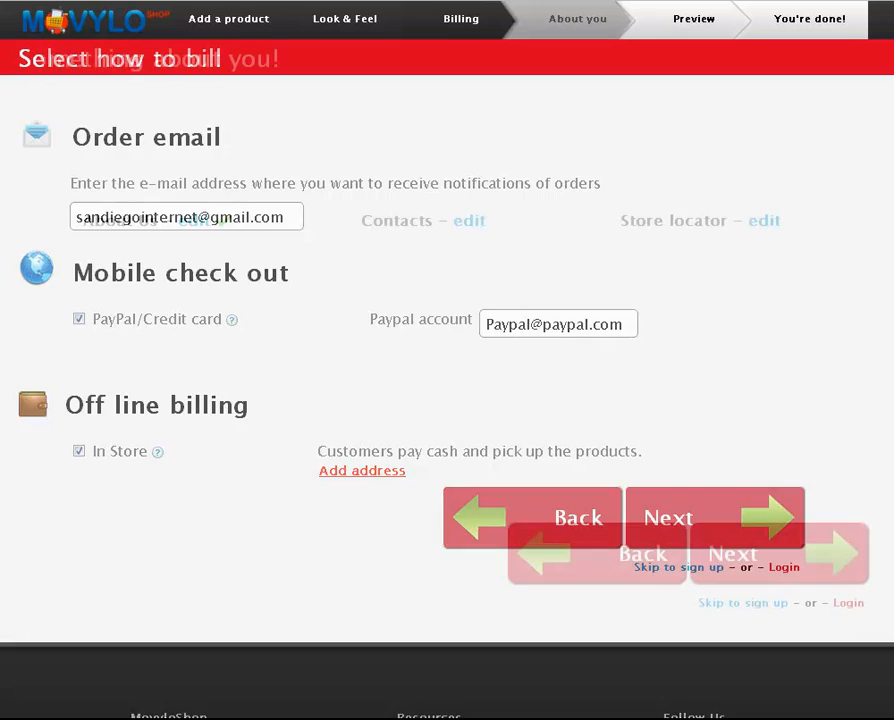
{"action": "left_click", "coordinate": [668, 516]}
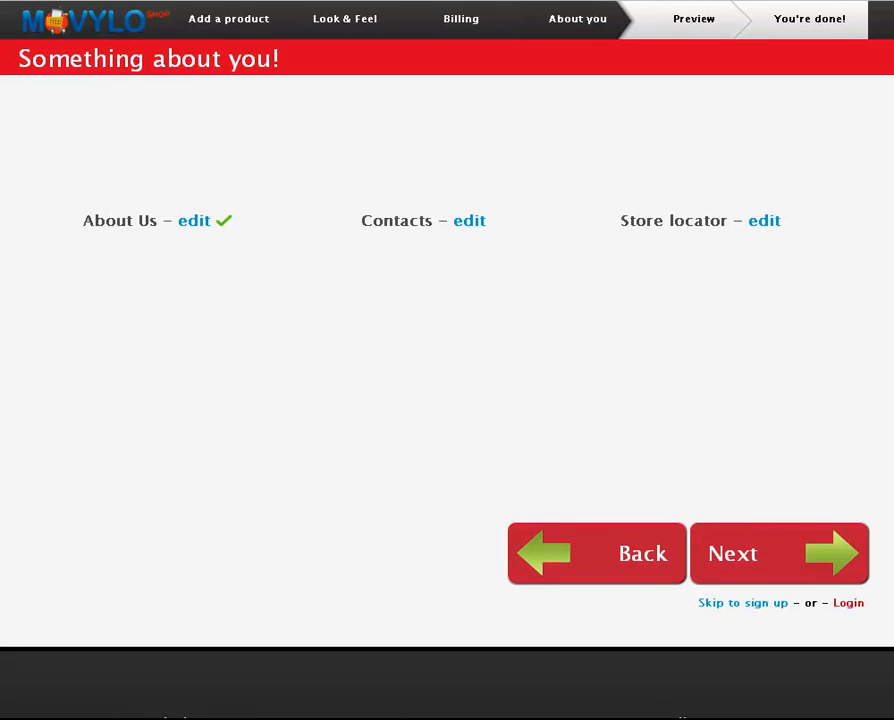
Step: Set and save the store location at 5654 Lake Murray Boulevard
{"action": "left_click", "coordinate": [468, 220]}
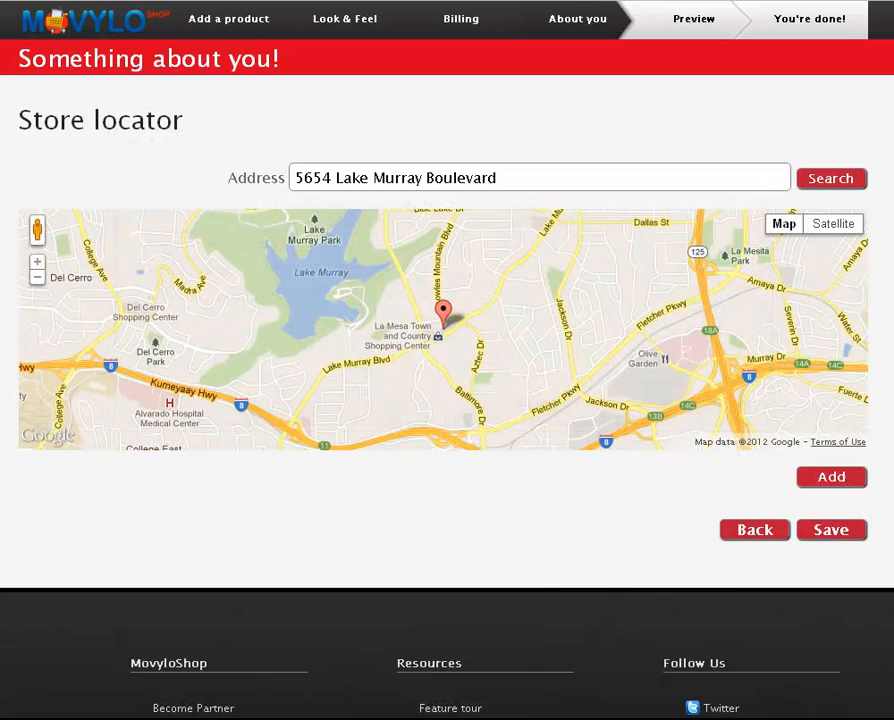
{"action": "left_click", "coordinate": [832, 476]}
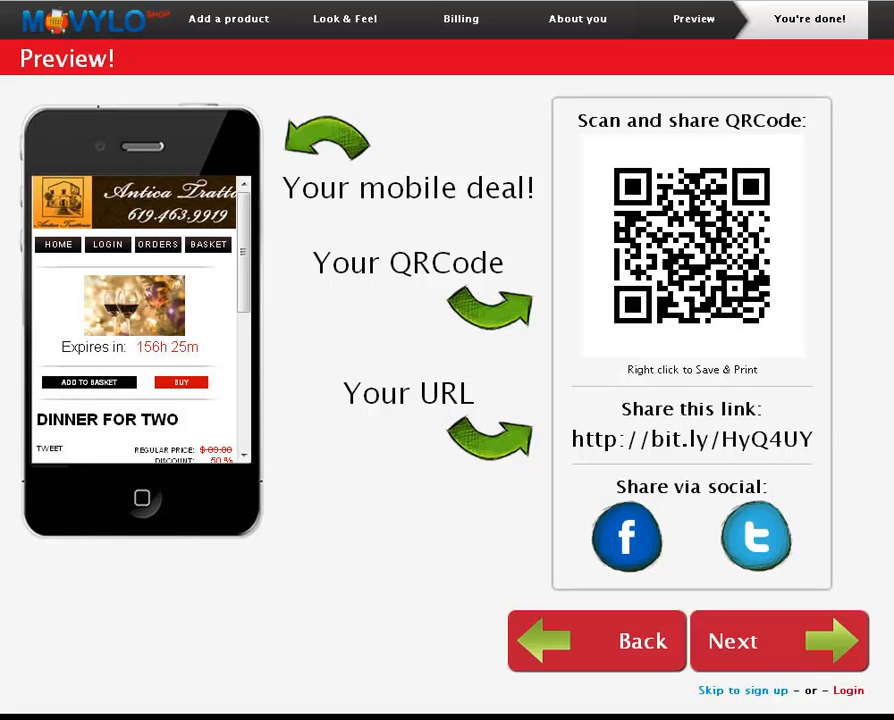
Step: Finish the setup wizard and go on to the free account sign-up form
{"action": "left_click", "coordinate": [780, 640]}
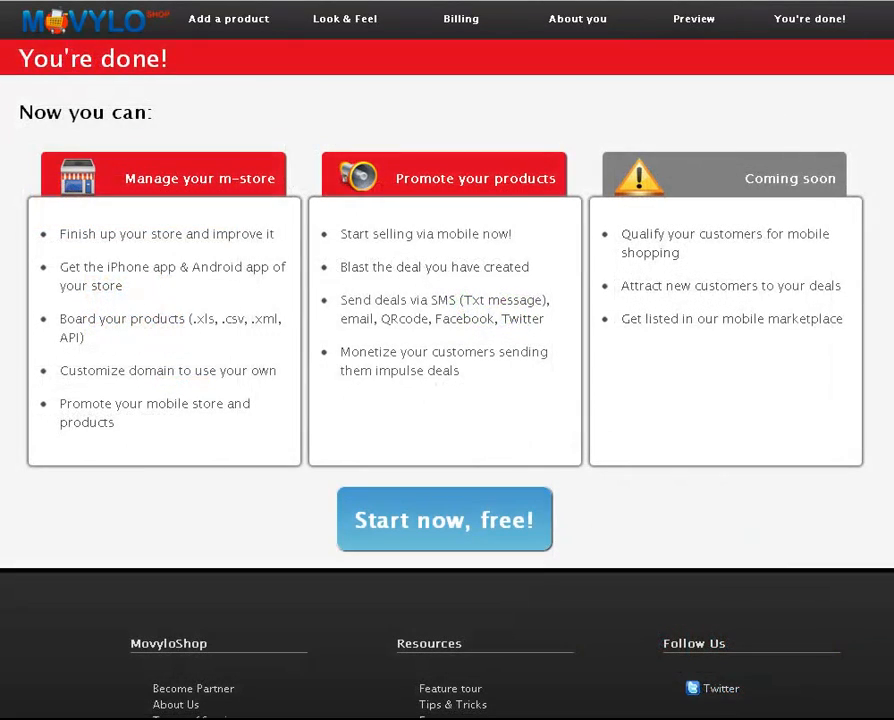
{"action": "left_click", "coordinate": [444, 520]}
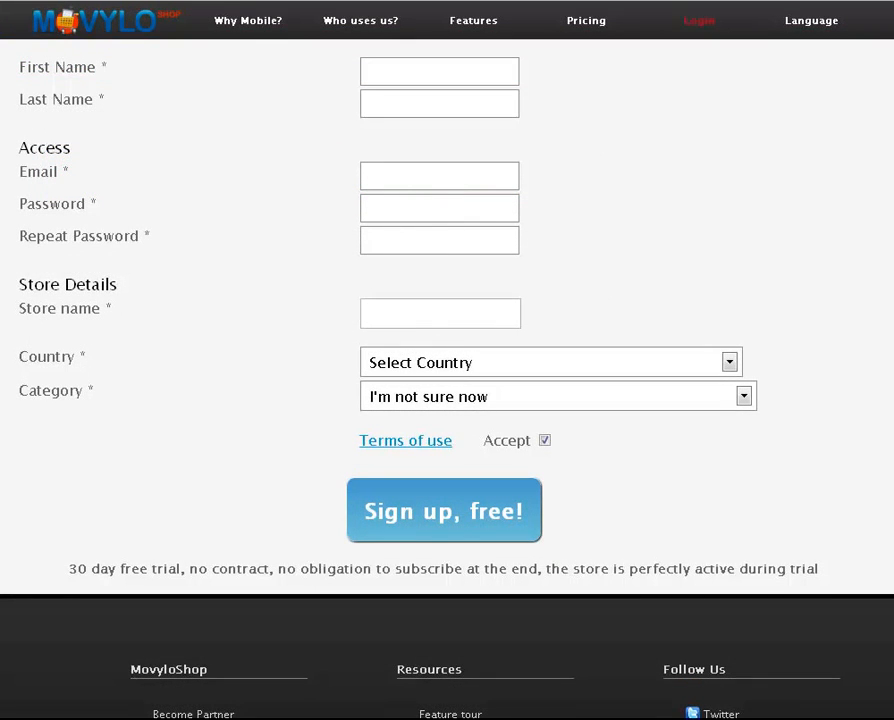
Step: Submit the sign-up details and go to the store's promotions area
{"action": "left_click", "coordinate": [444, 510]}
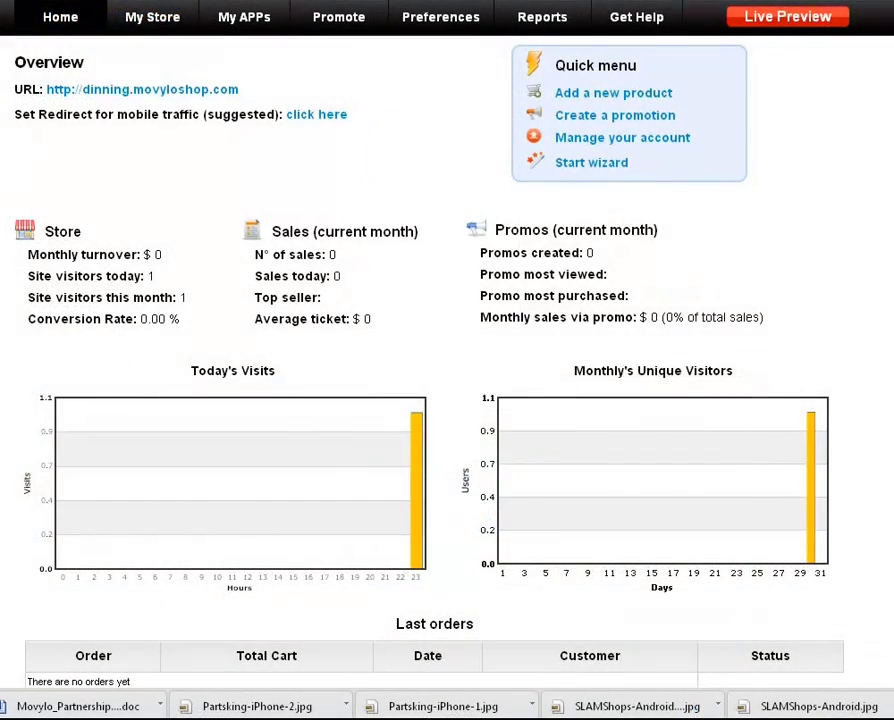
{"action": "left_click", "coordinate": [338, 16]}
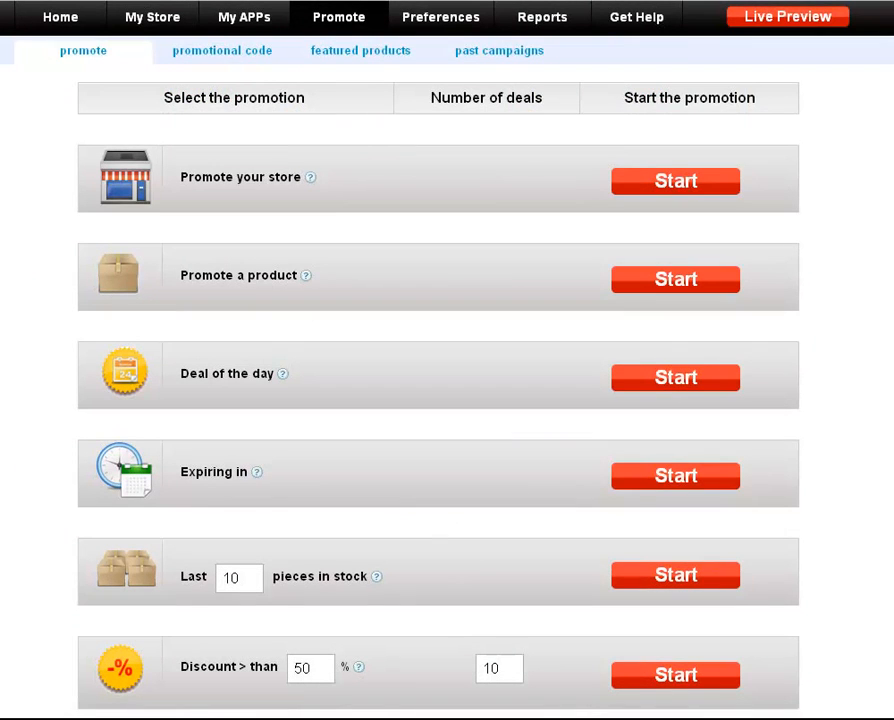
Step: Promote Dinner for Two as a single product at 55% off, expiring in 36 hours
{"action": "left_click", "coordinate": [676, 280]}
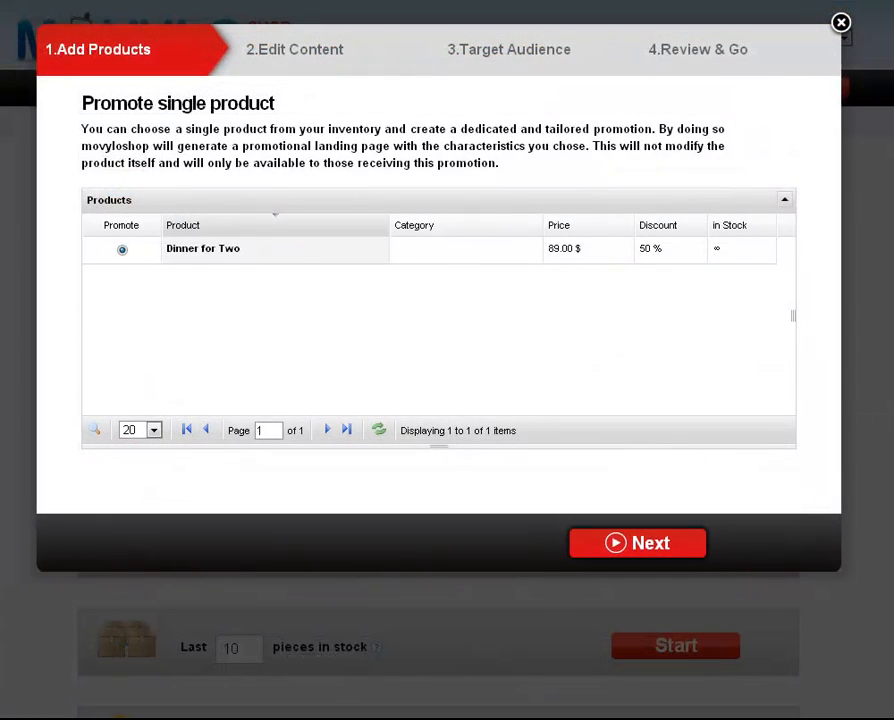
{"action": "left_click", "coordinate": [636, 544]}
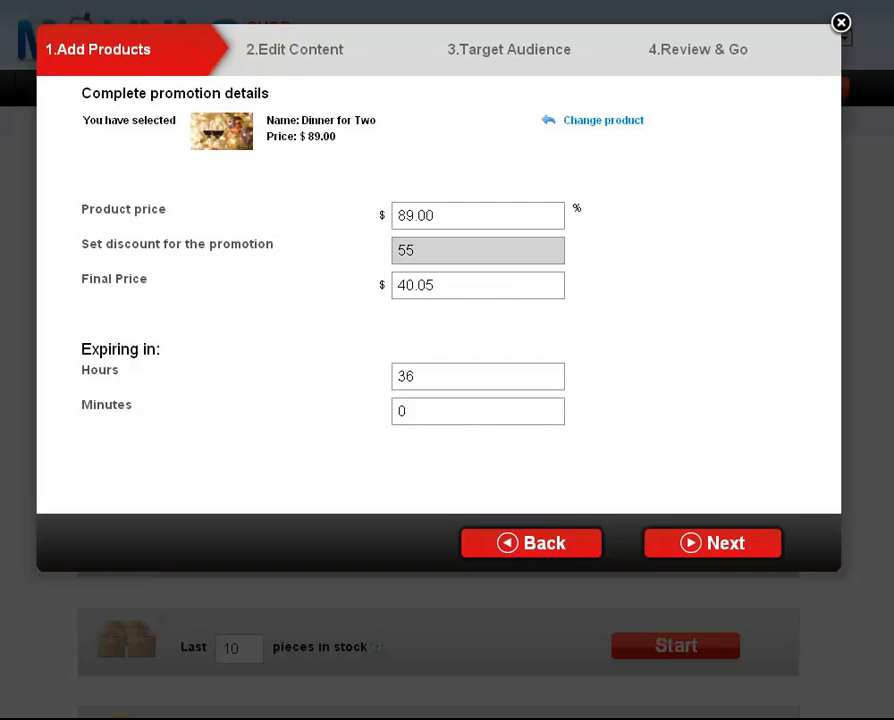
{"action": "left_click", "coordinate": [712, 544]}
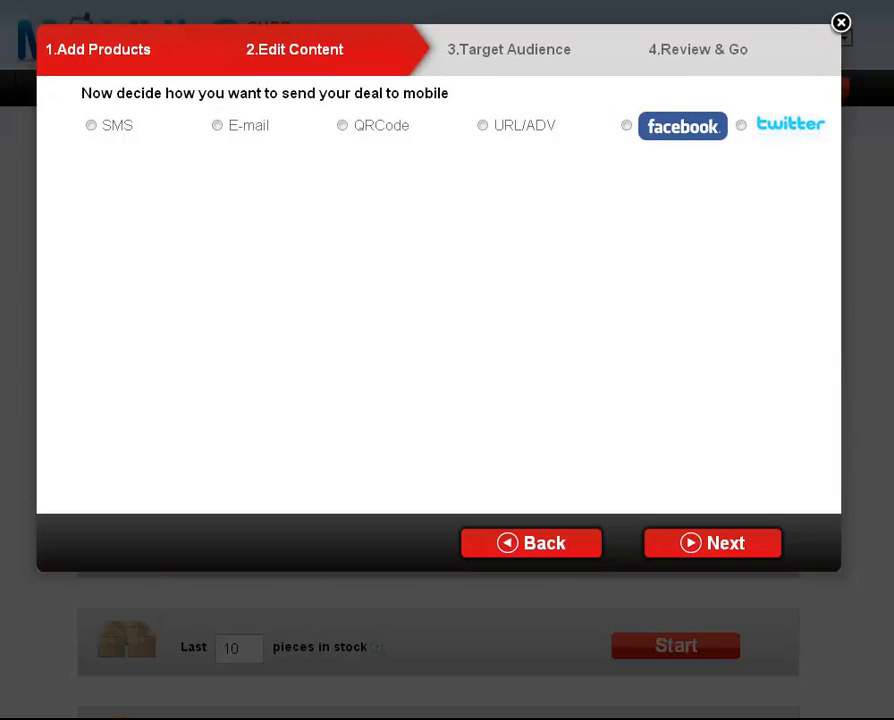
Step: Preview the SMS, e-mail, QR code, promo link and Twitter channels, ending on e-mail
{"action": "left_click", "coordinate": [92, 124]}
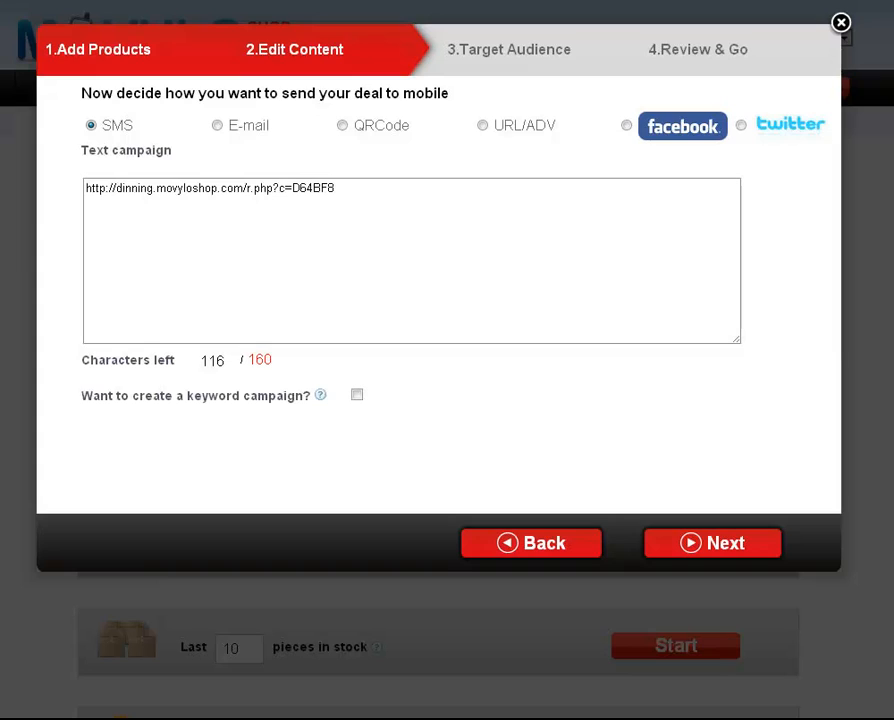
{"action": "left_click", "coordinate": [218, 124]}
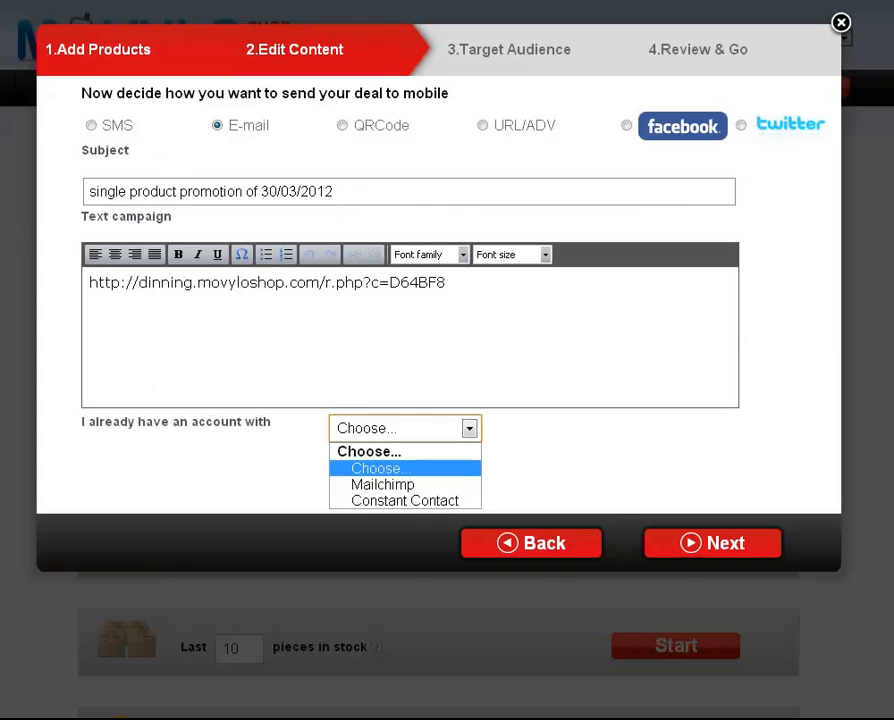
{"action": "left_click", "coordinate": [342, 124]}
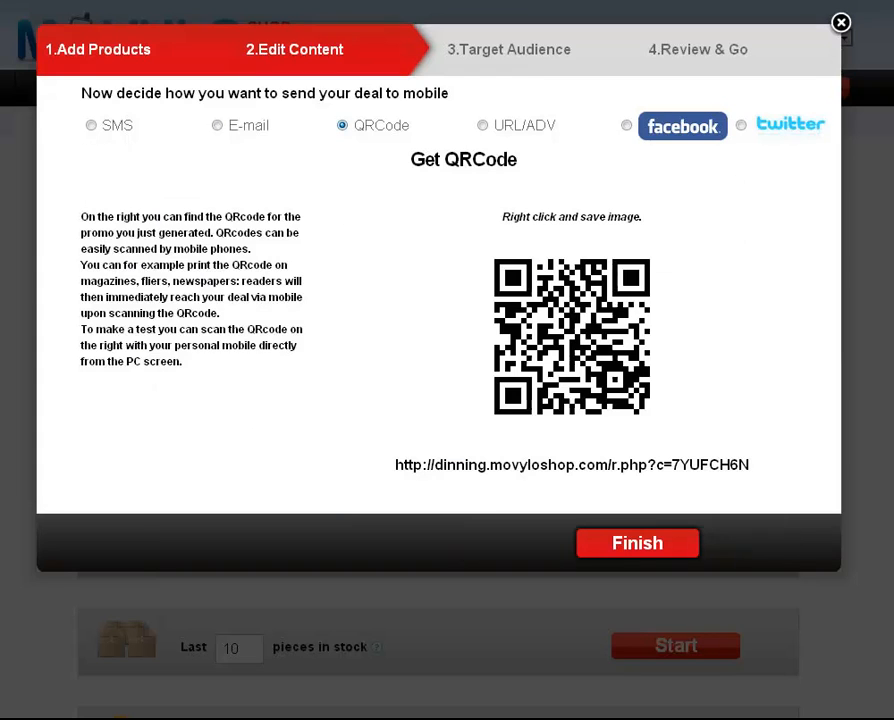
{"action": "left_click", "coordinate": [484, 124]}
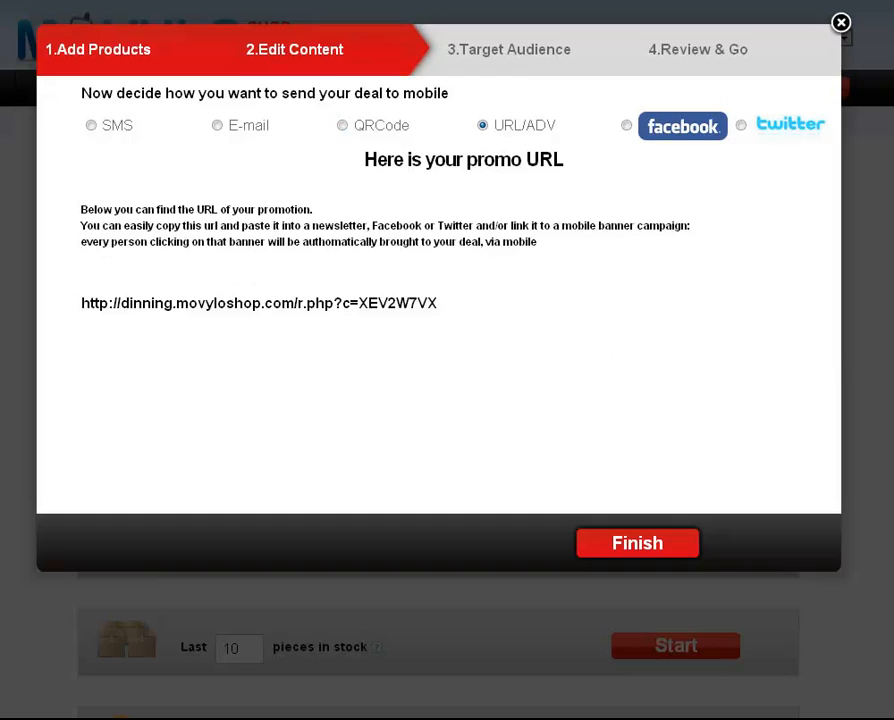
{"action": "left_click", "coordinate": [628, 124]}
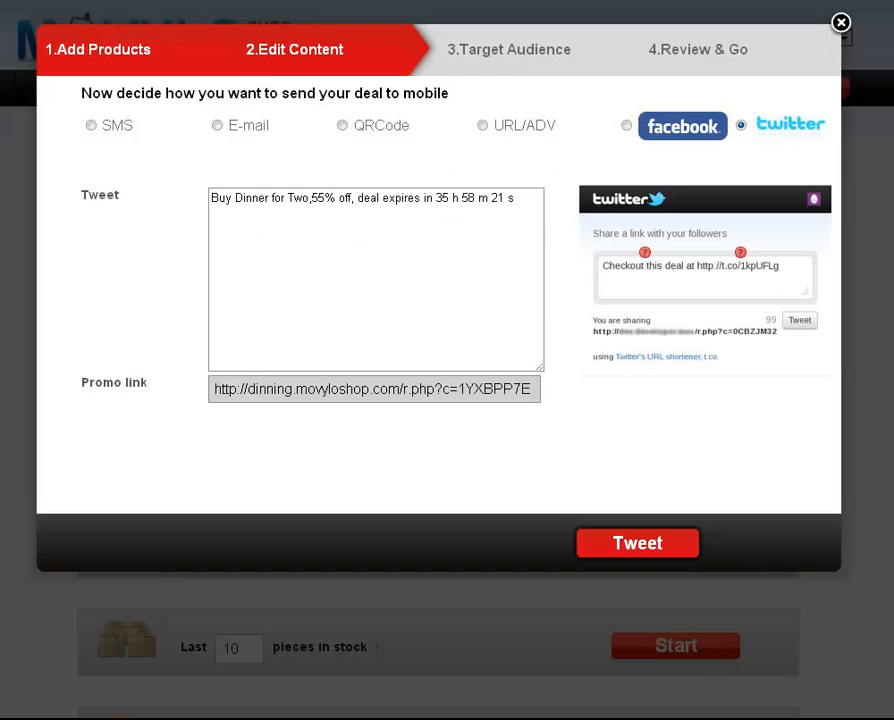
{"action": "left_click", "coordinate": [216, 124]}
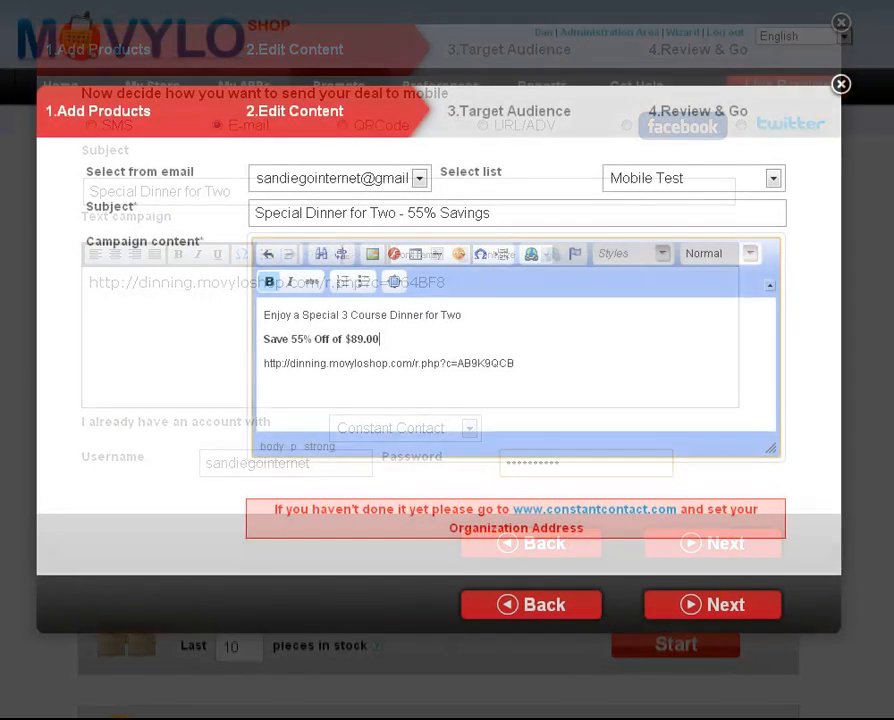
Step: Review and send the Special Dinner for Two e-mail promotion to the Mobile Test list
{"action": "left_click", "coordinate": [840, 84]}
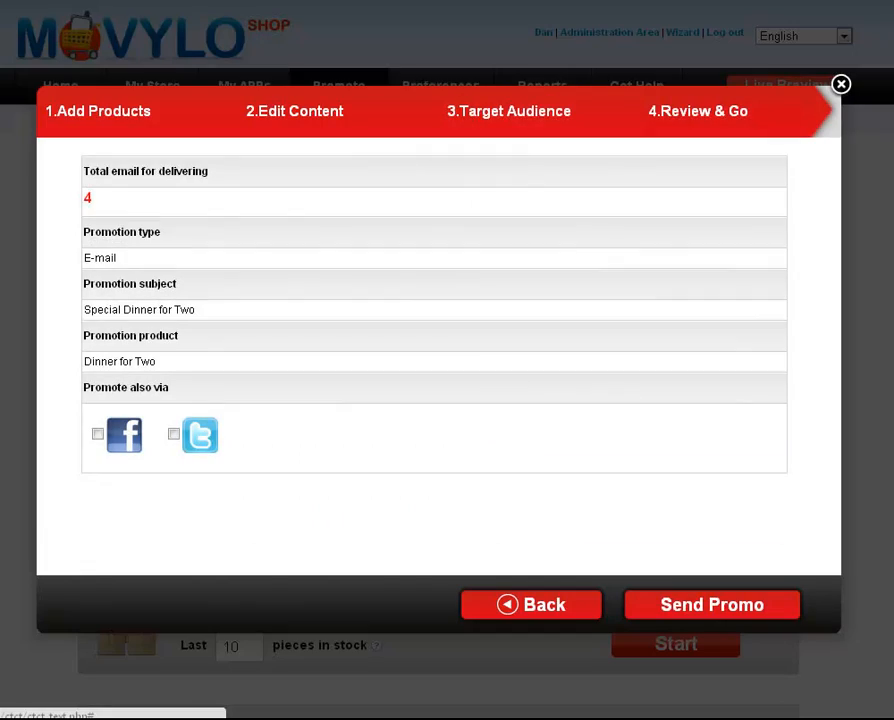
{"action": "left_click", "coordinate": [712, 604]}
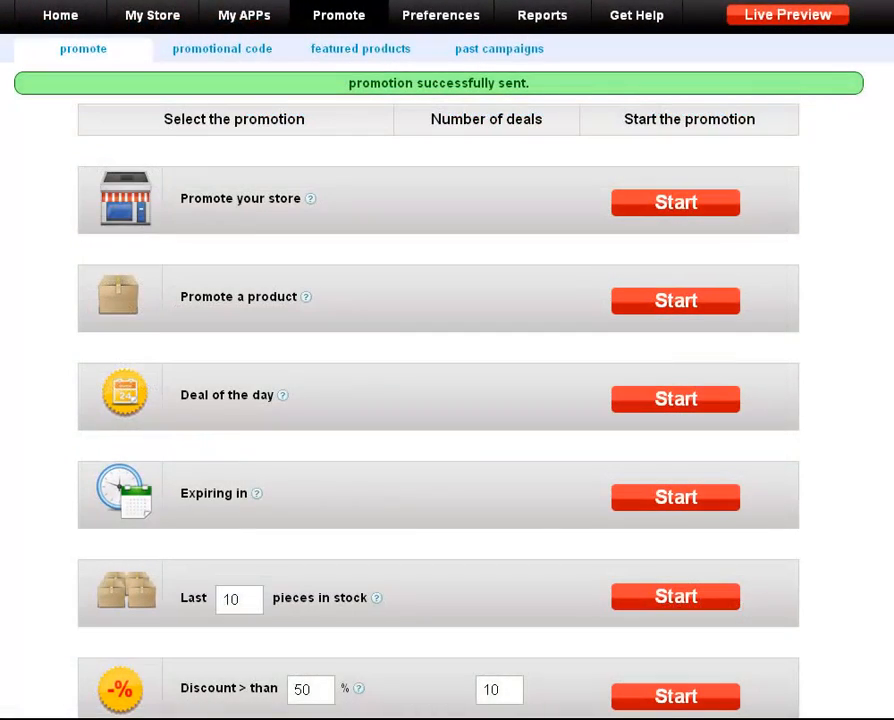